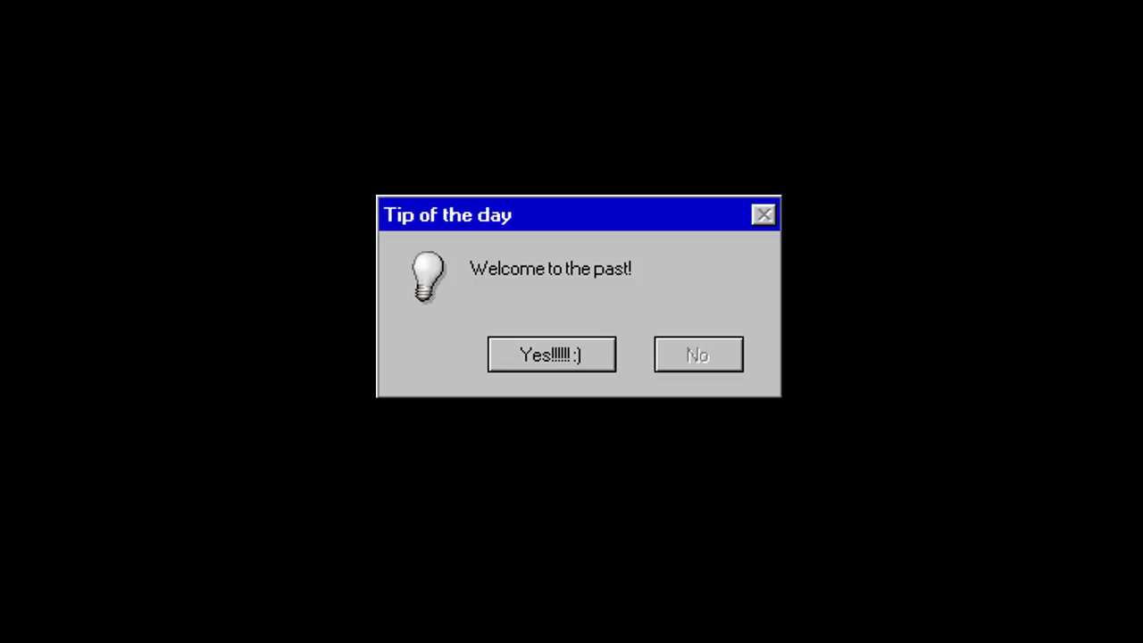
Accept the 'Welcome to the past' Tip of the day with Yes.
left_click(550, 353)
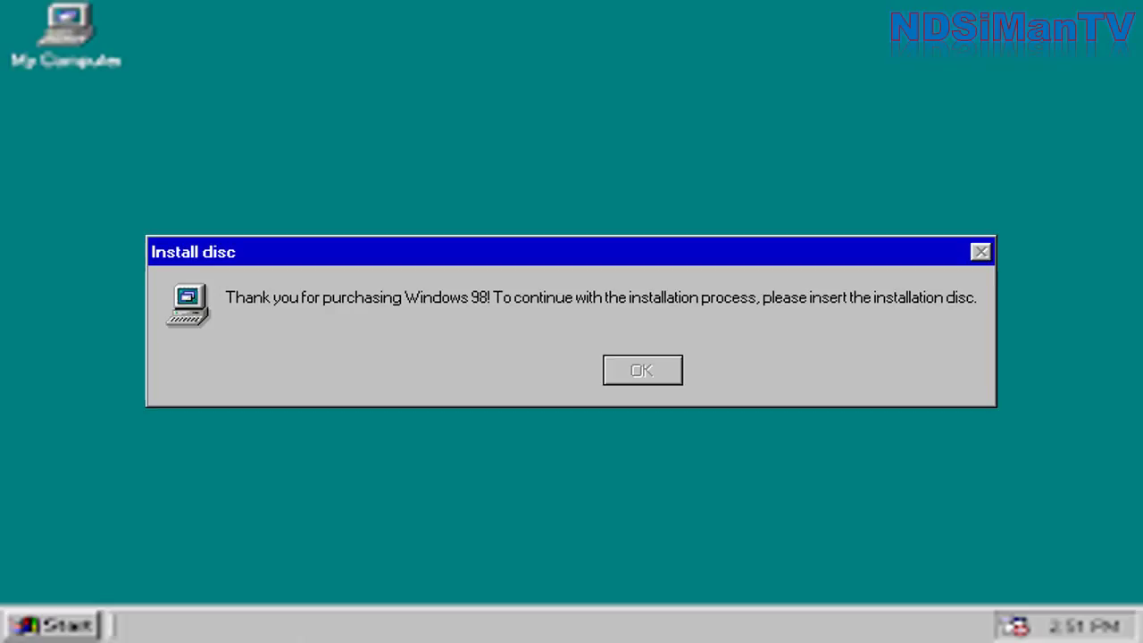
Dismiss the Install disc message with OK.
left_click(641, 370)
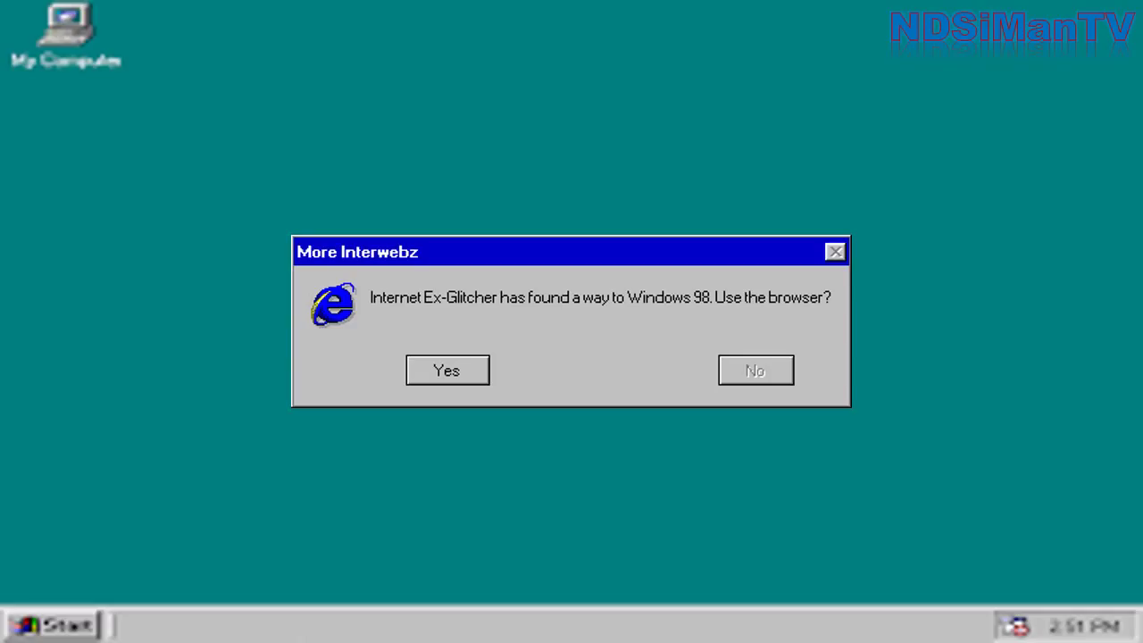
Answer Yes to the More Interwebz browser offer.
left_click(446, 370)
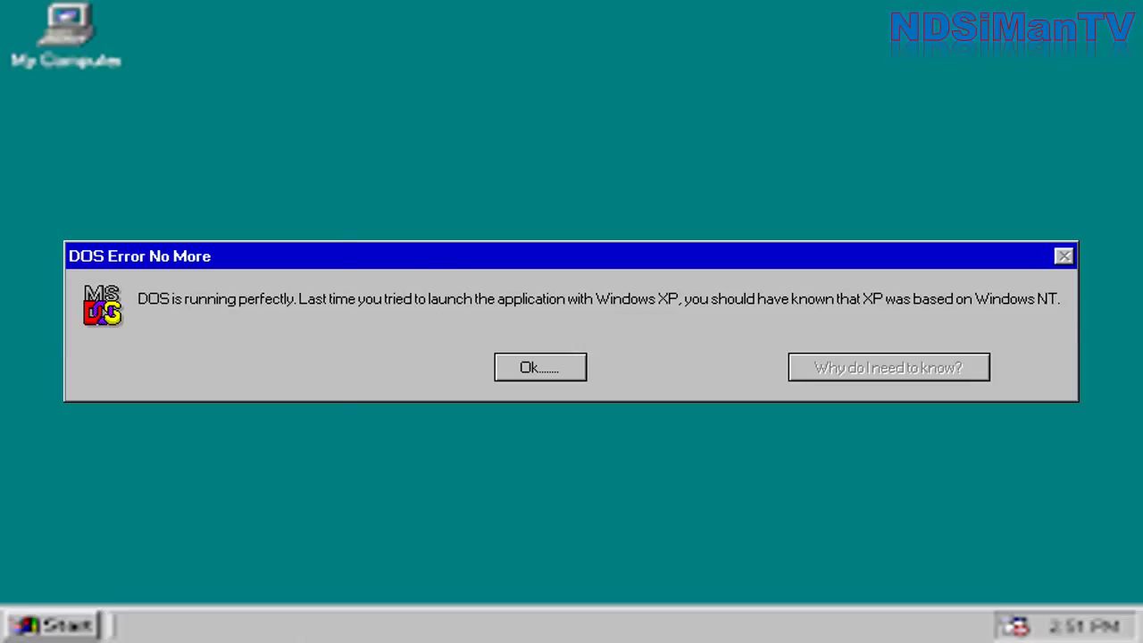
Dismiss the DOS Error No More message with Ok.
left_click(539, 367)
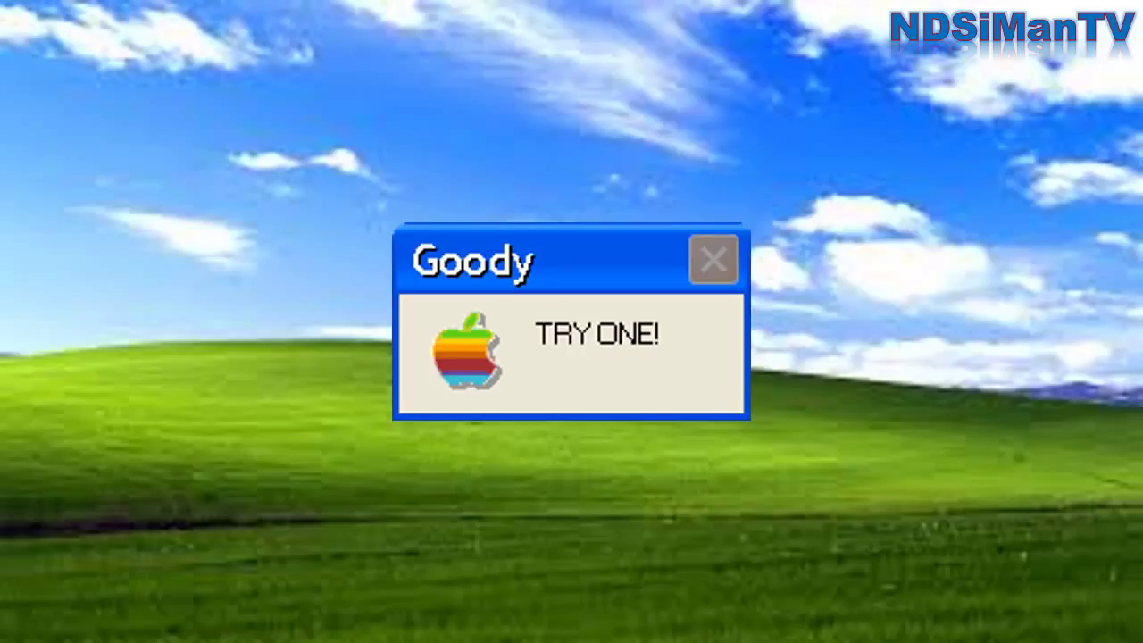
Close the Goody 'TRY ONE!' message with its X button.
left_click(713, 257)
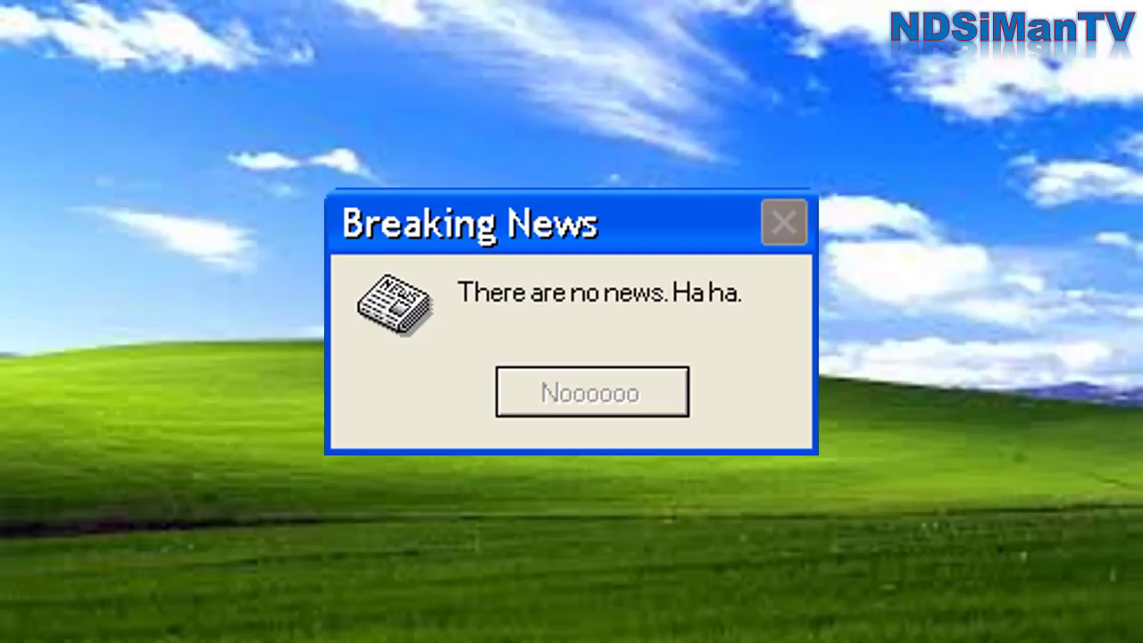
Answer Noooooo to Breaking News, then OK to check the Mailbox.
left_click(591, 391)
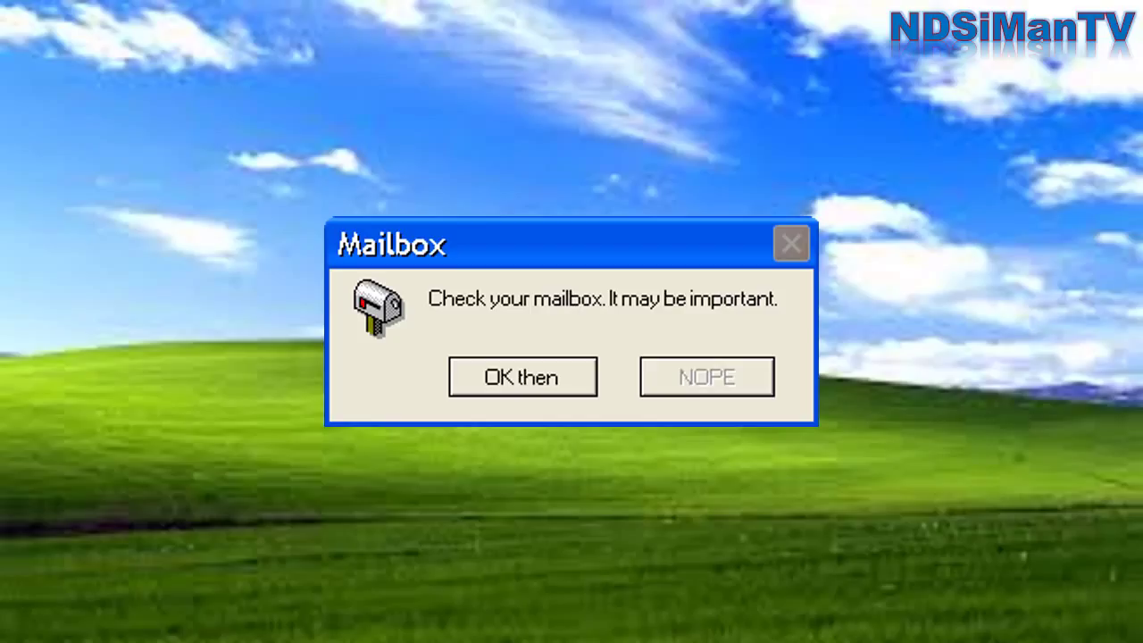
left_click(521, 375)
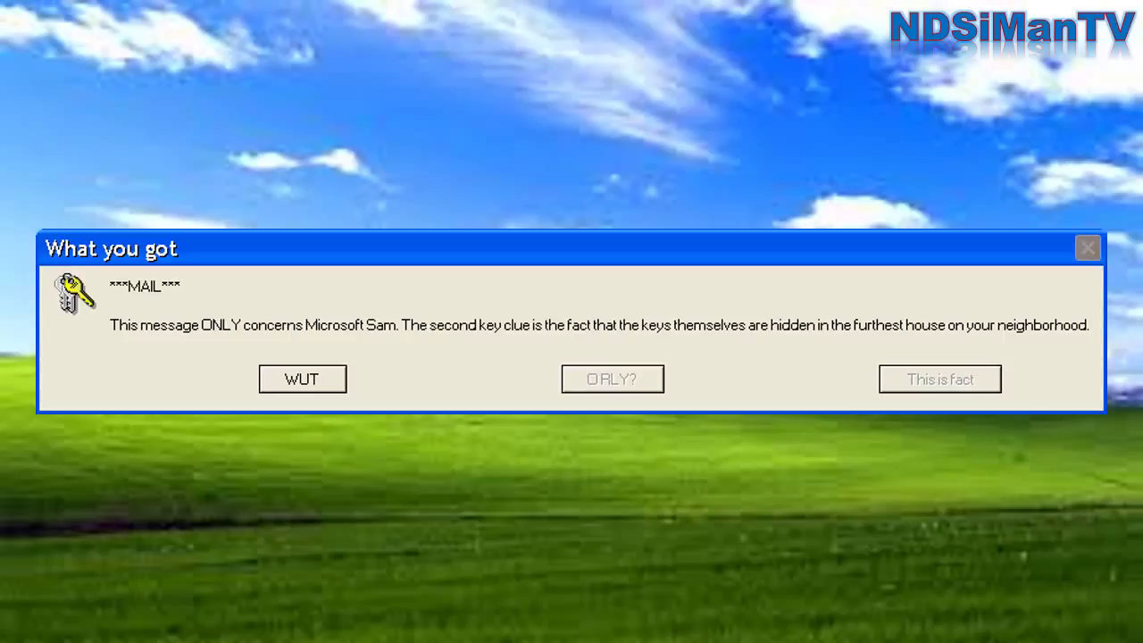